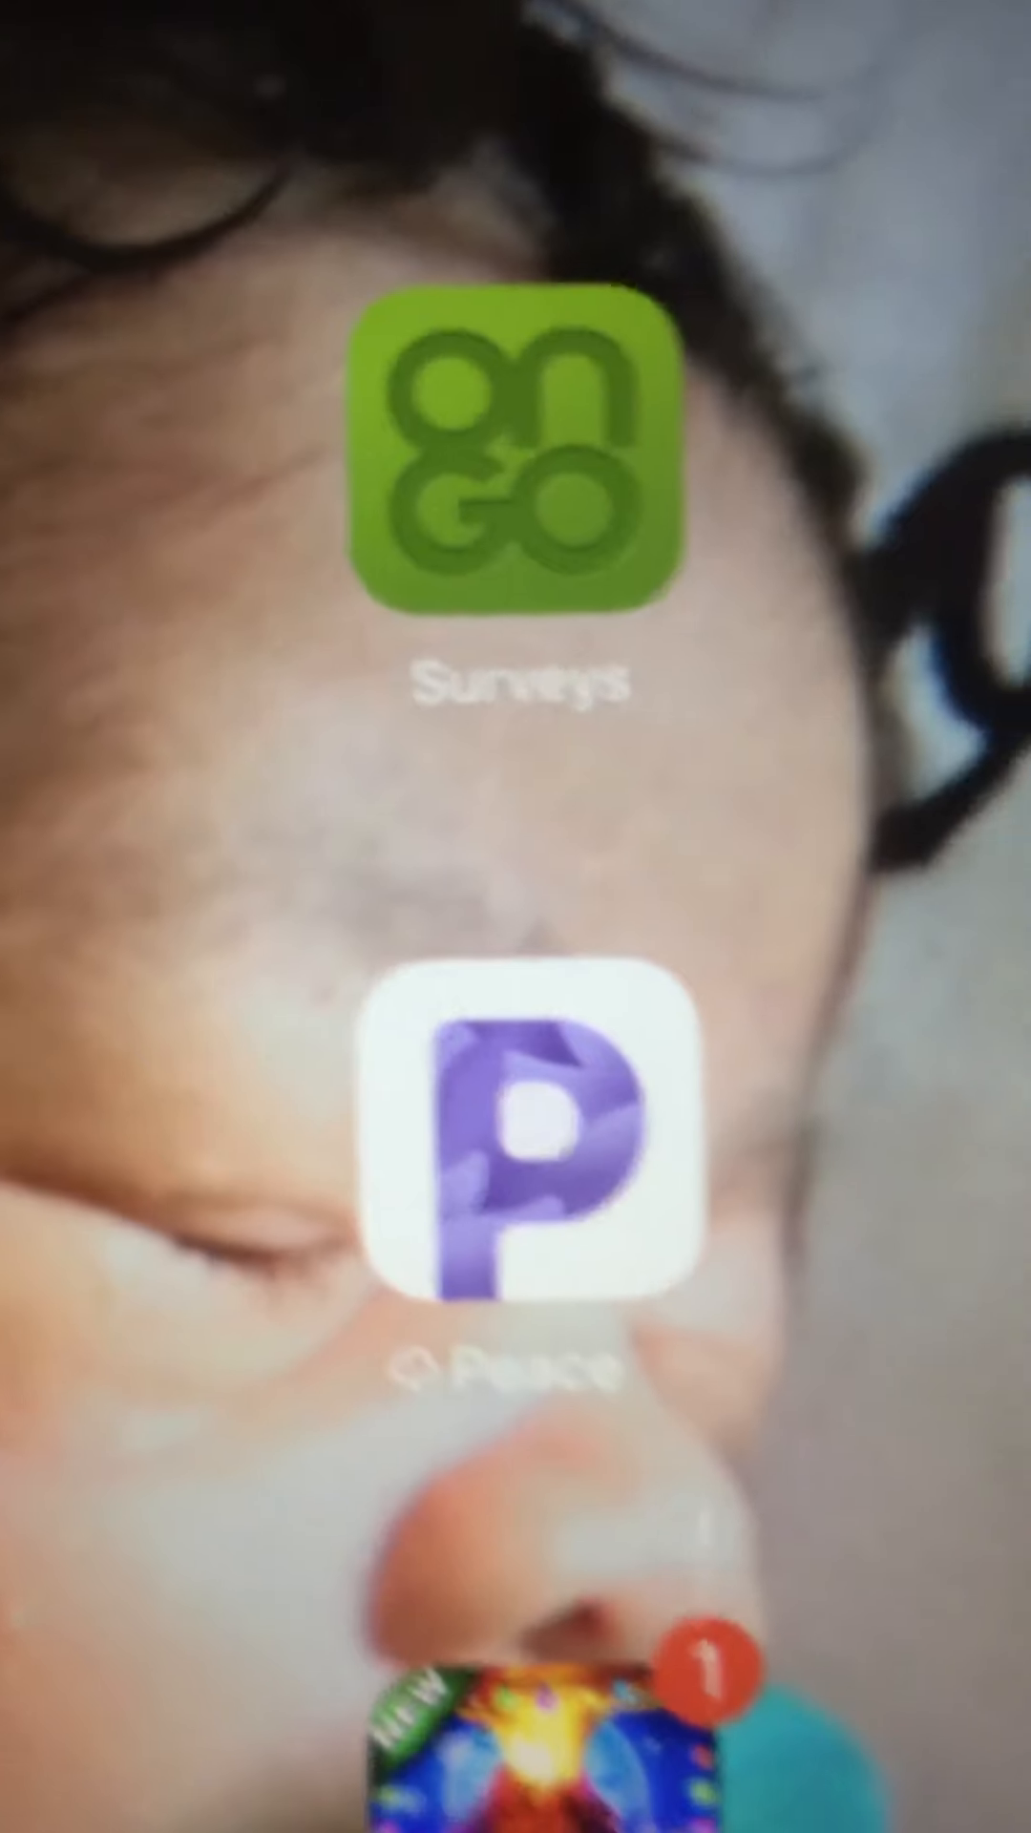
scroll(down, 3)
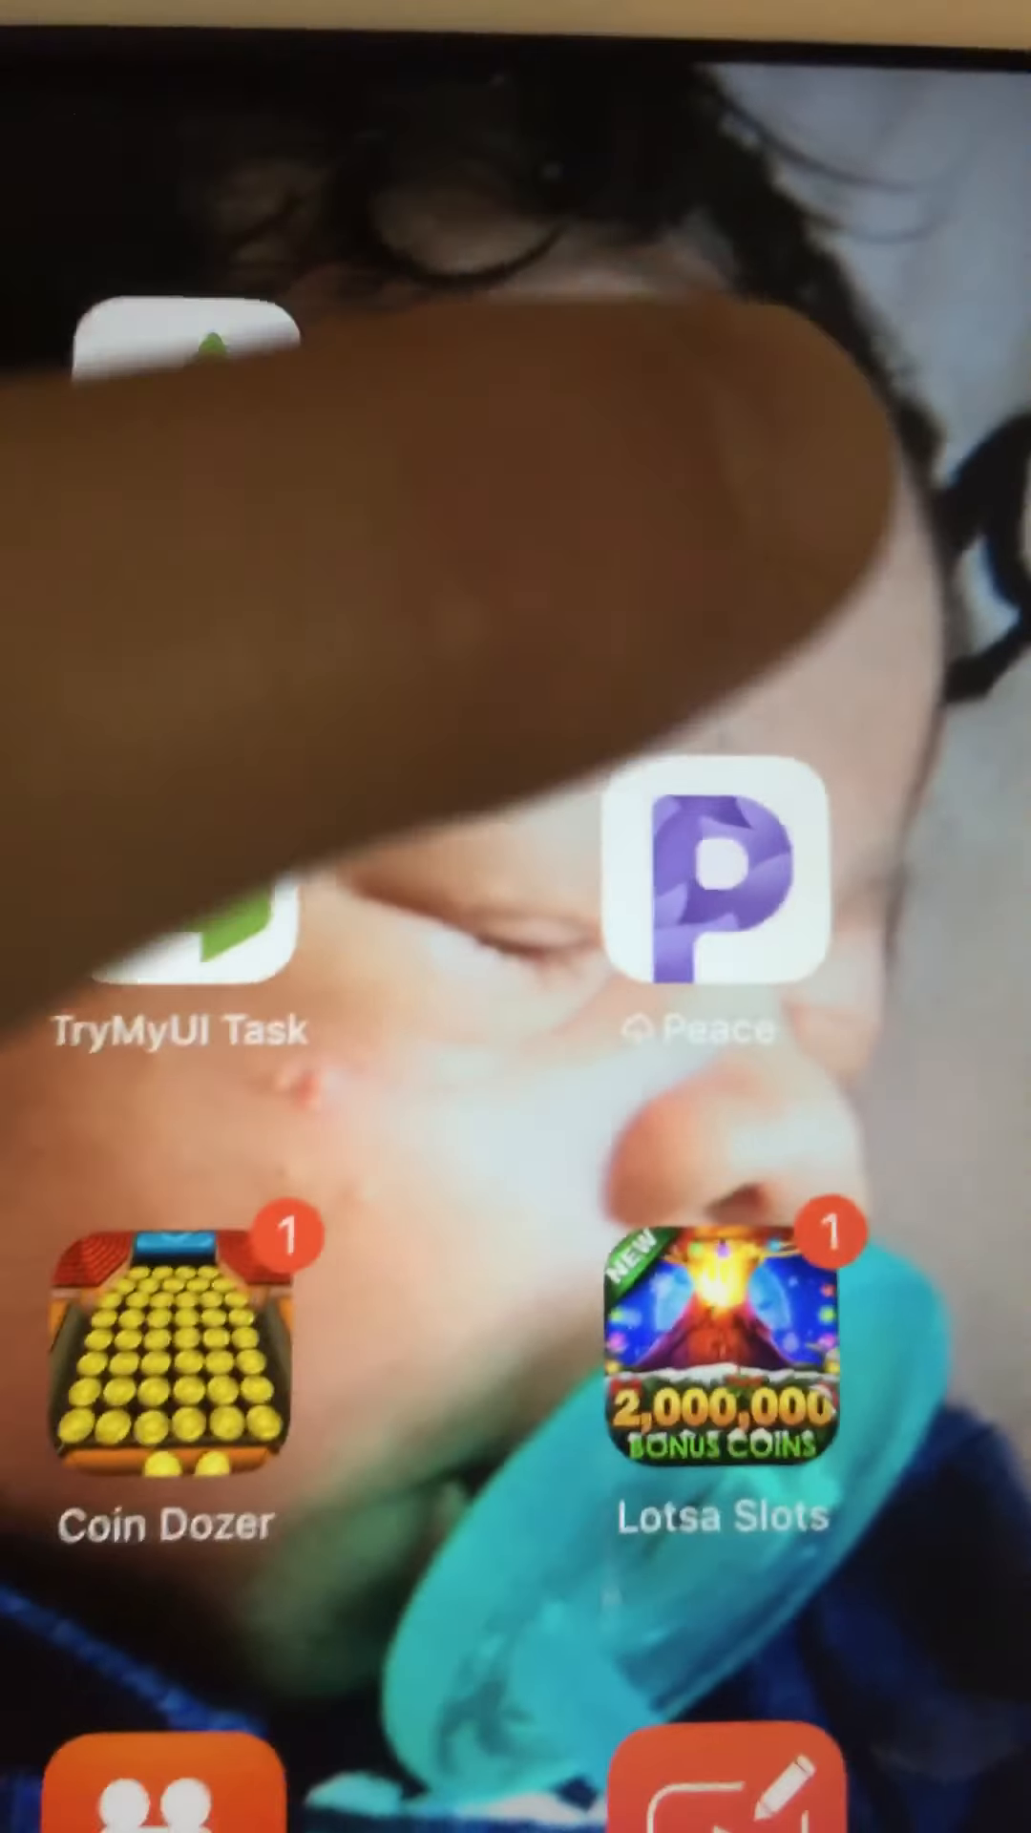